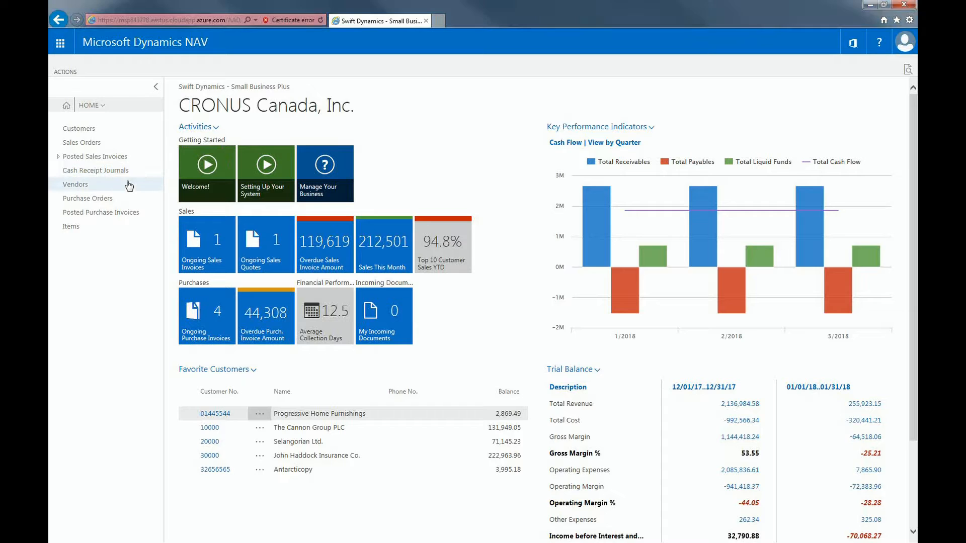
Go to the Vendors list to begin a new, empty vendor template.
left_click(76, 184)
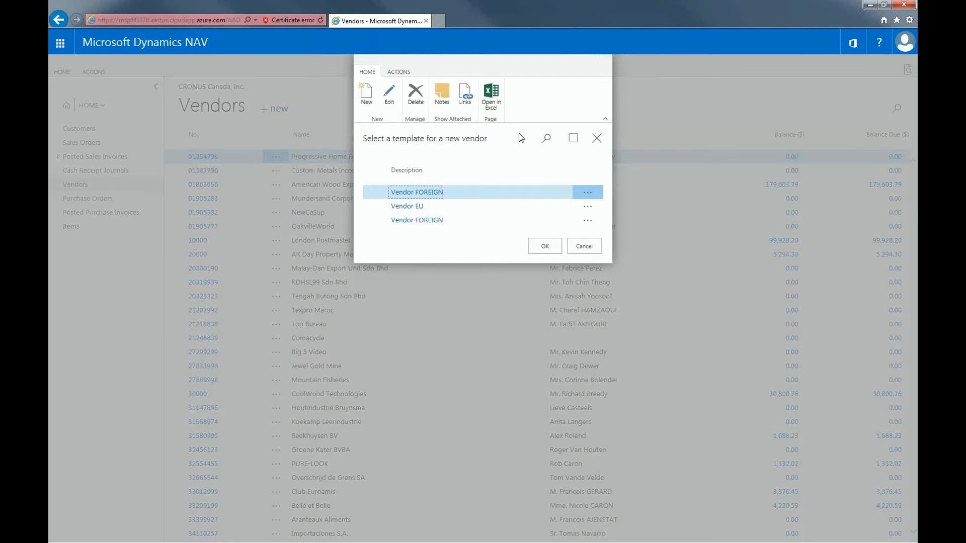
mouse_move(512, 139)
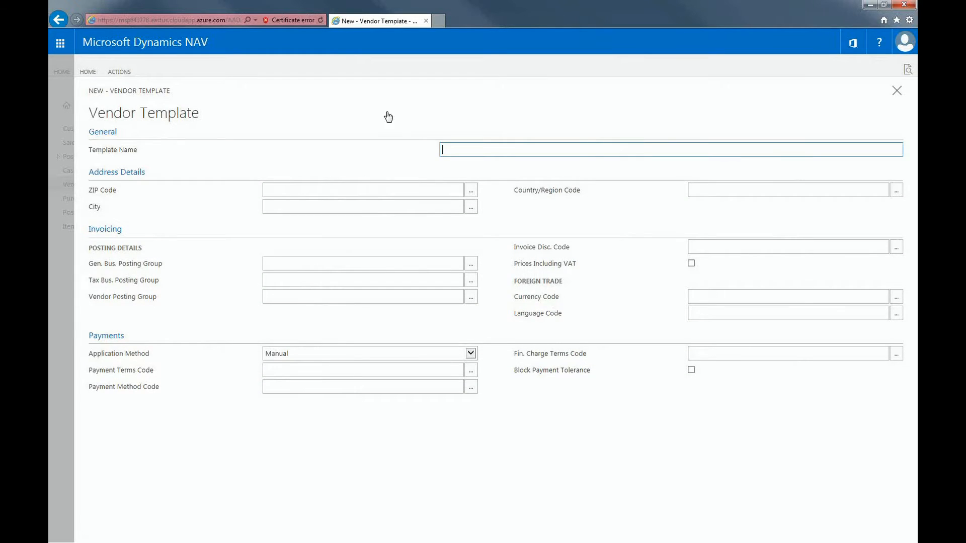
mouse_move(387, 112)
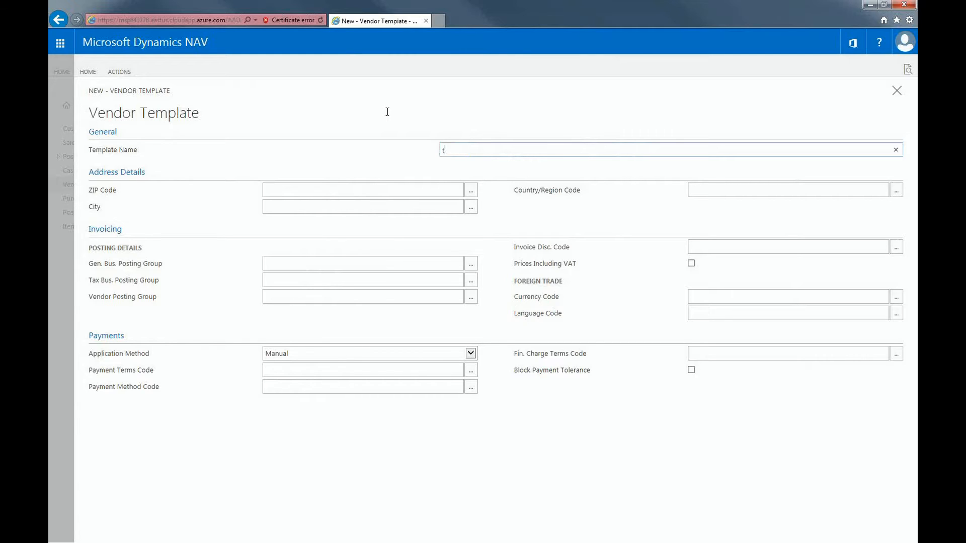
Name the template 'test template' and set Country/Region Code to US (USA).
type("test templat")
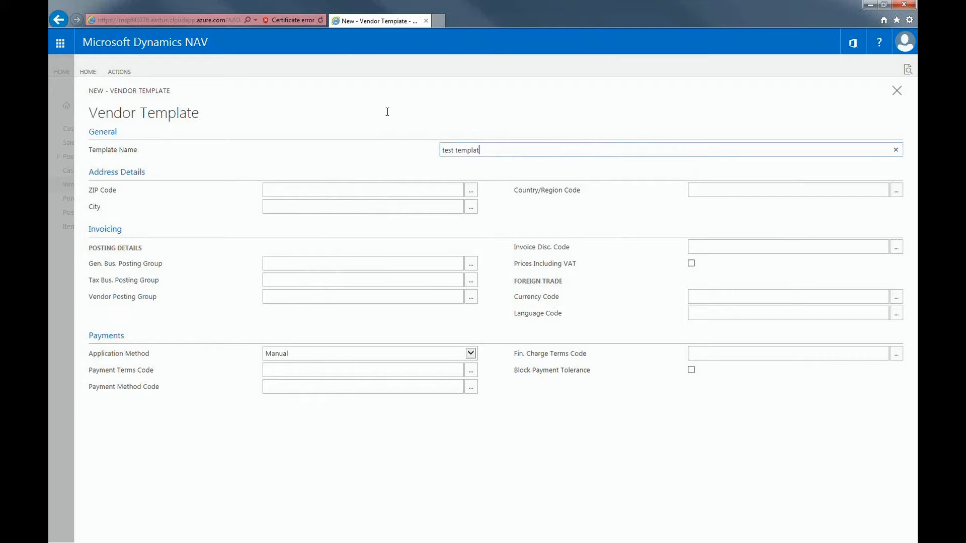
type("e")
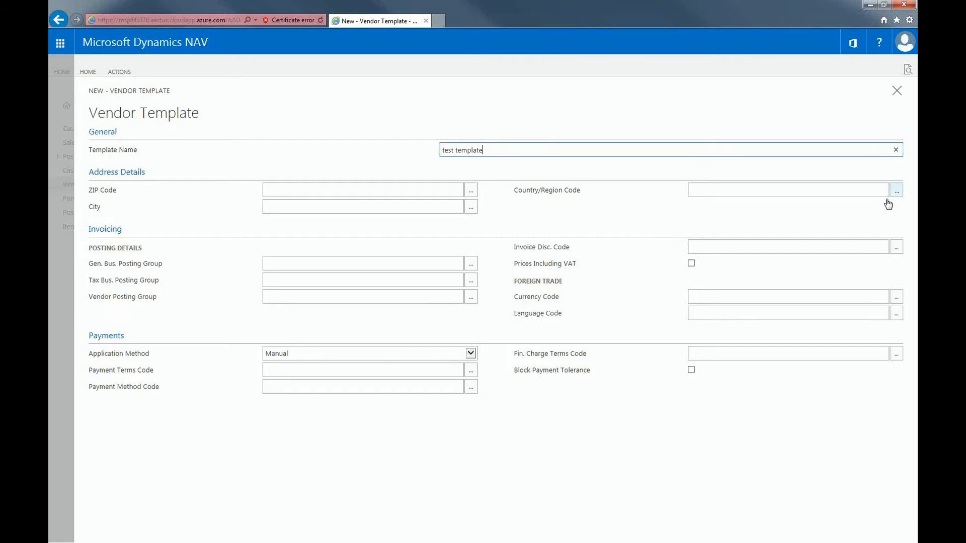
type("u")
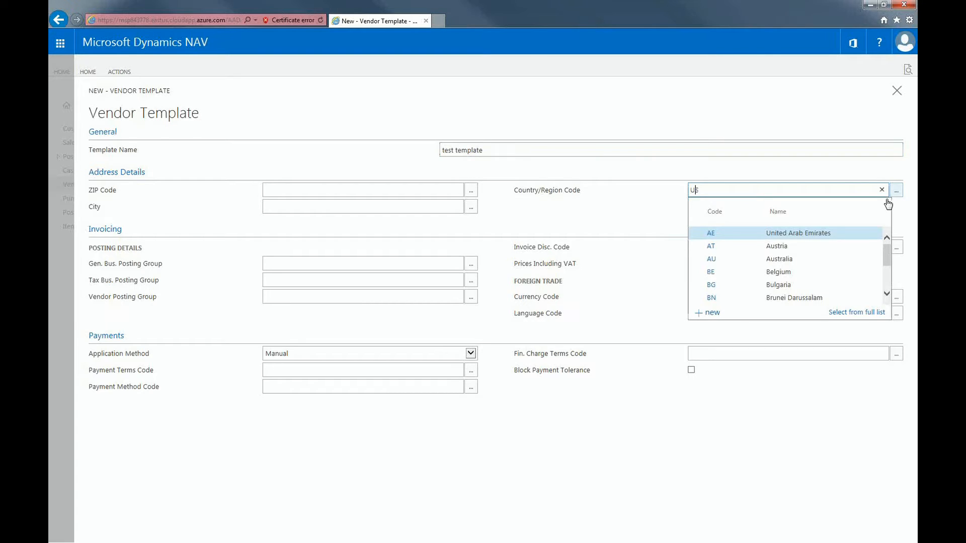
type("S")
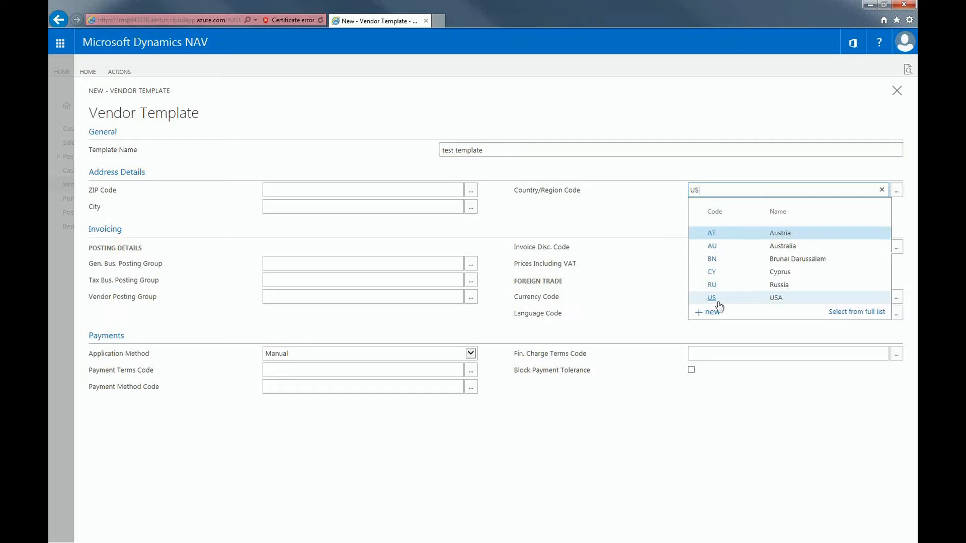
left_click(713, 298)
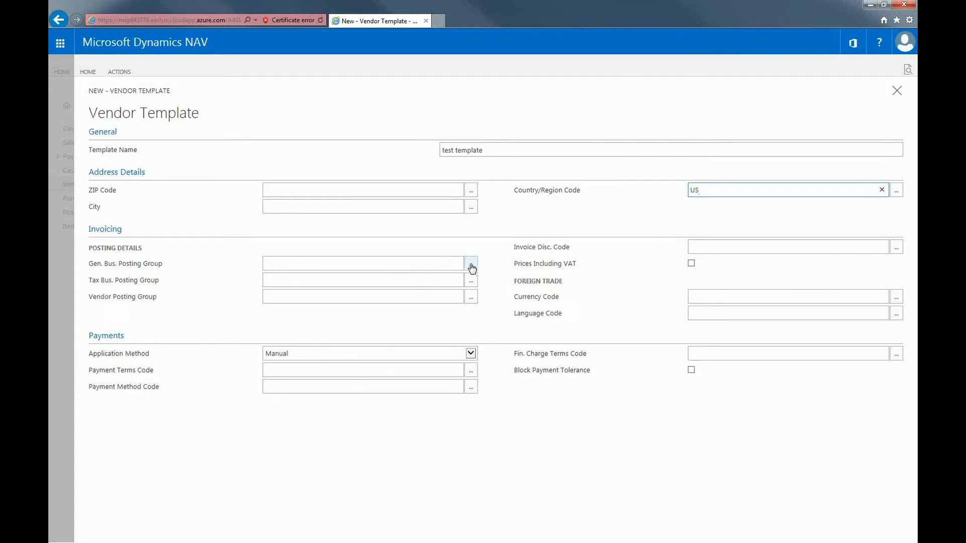
Set Gen. Bus. and Tax Bus. Posting Groups to NATIONAL and Vendor Posting Group to DOMESTIC.
left_click(471, 263)
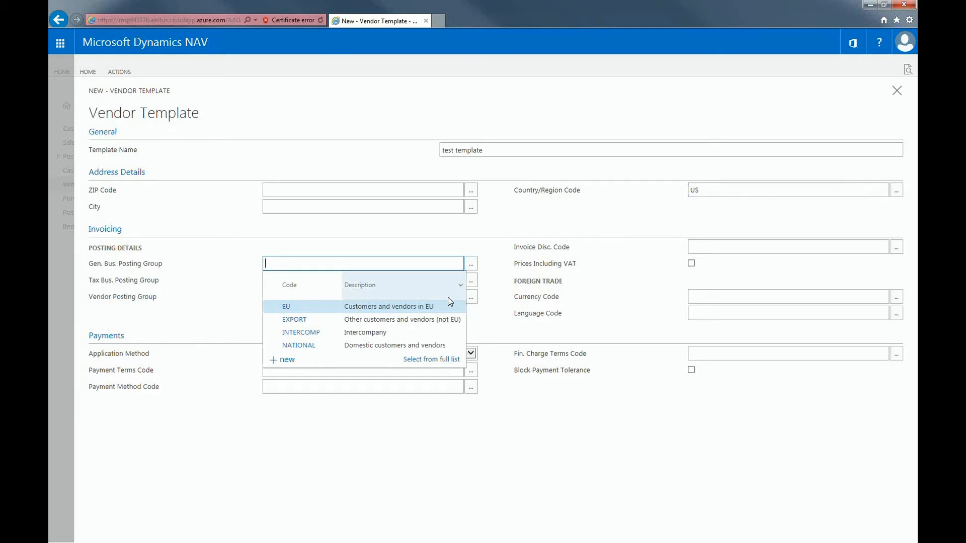
mouse_move(448, 302)
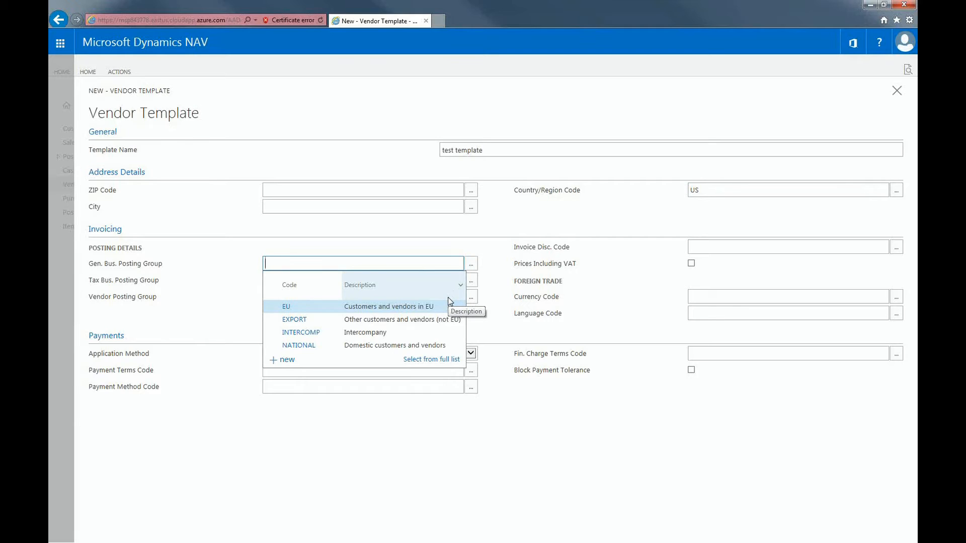
mouse_move(450, 302)
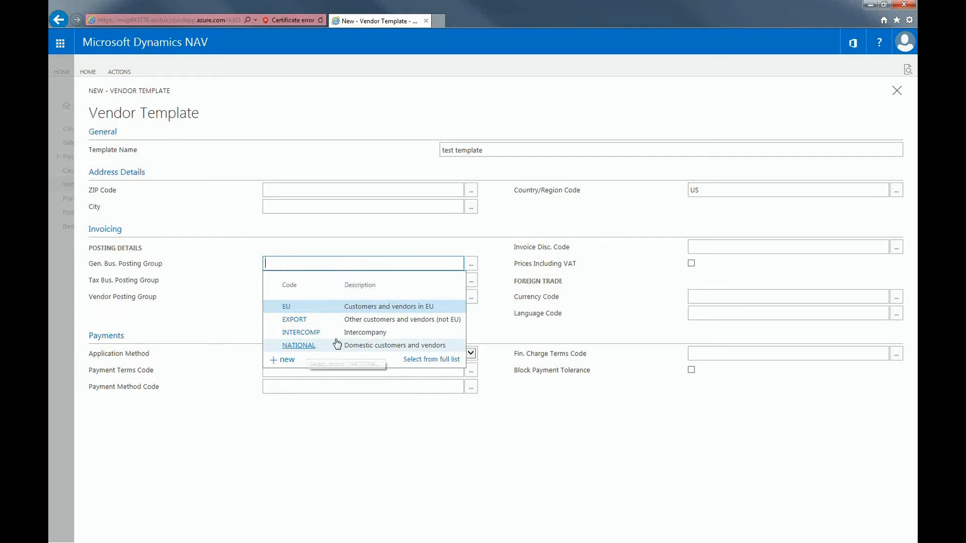
left_click(298, 345)
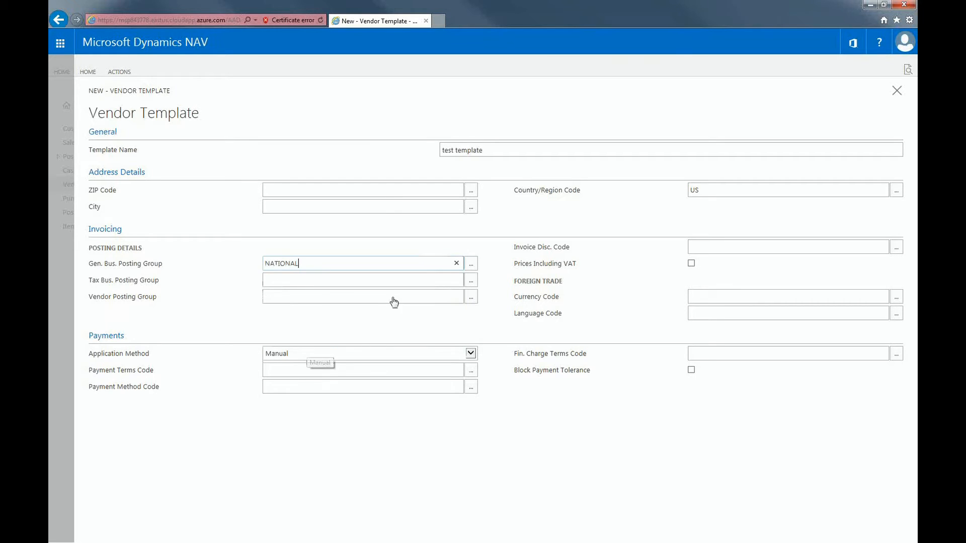
left_click(471, 263)
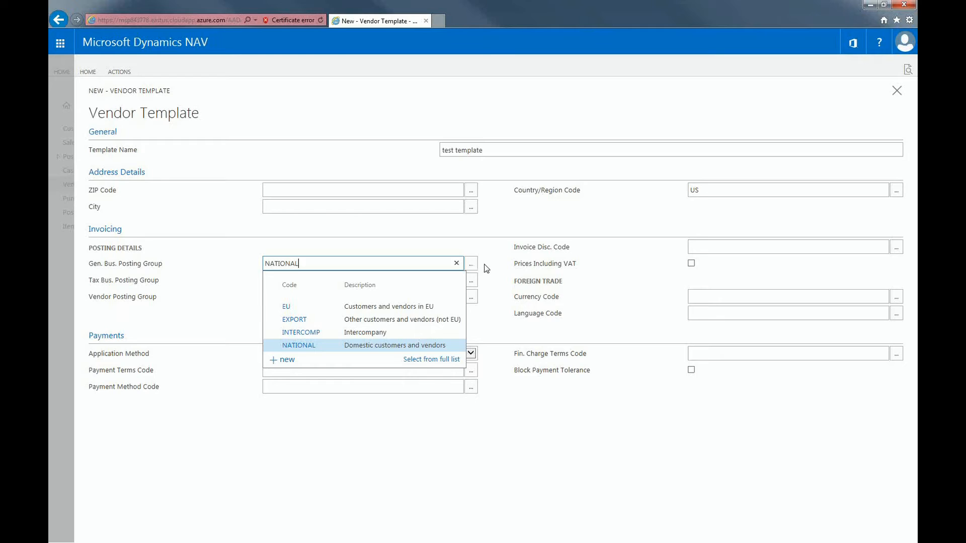
left_click(298, 345)
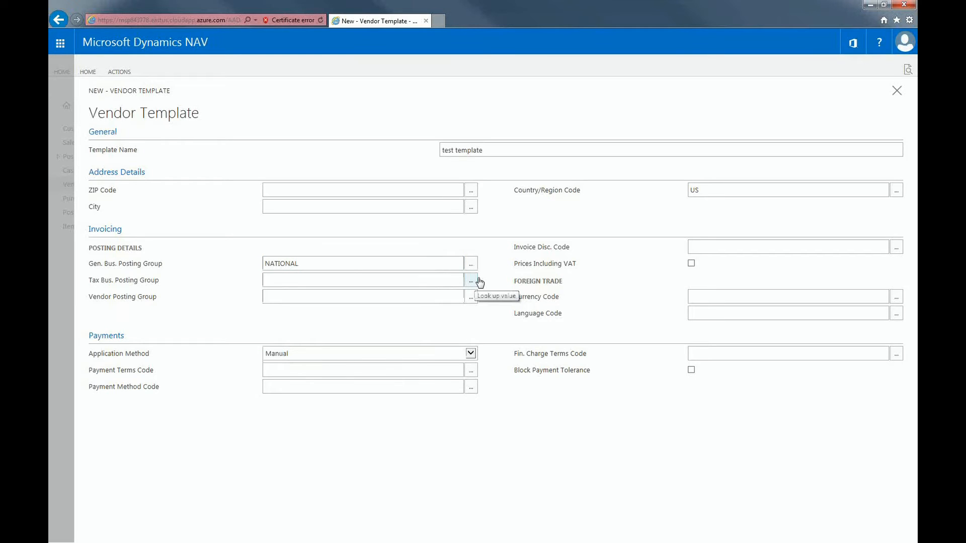
left_click(471, 280)
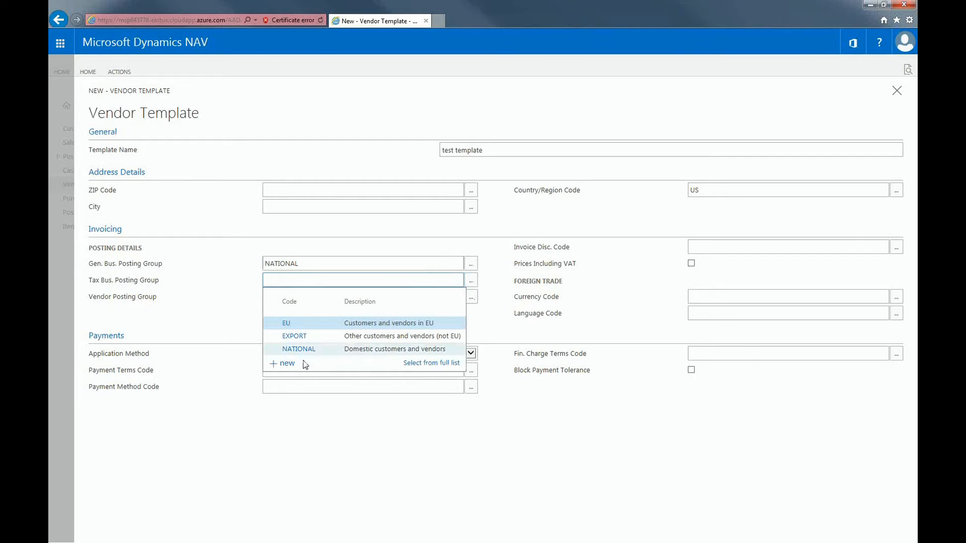
left_click(298, 349)
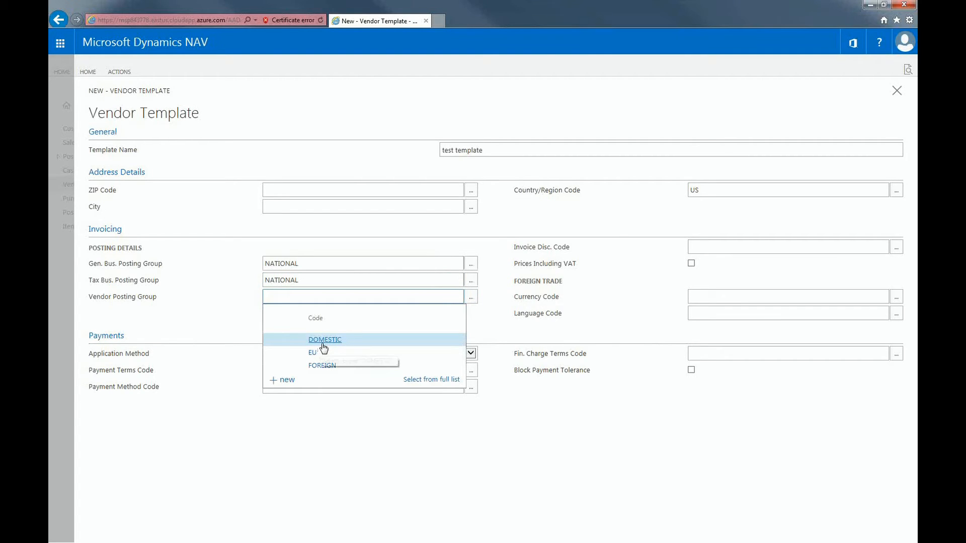
left_click(325, 339)
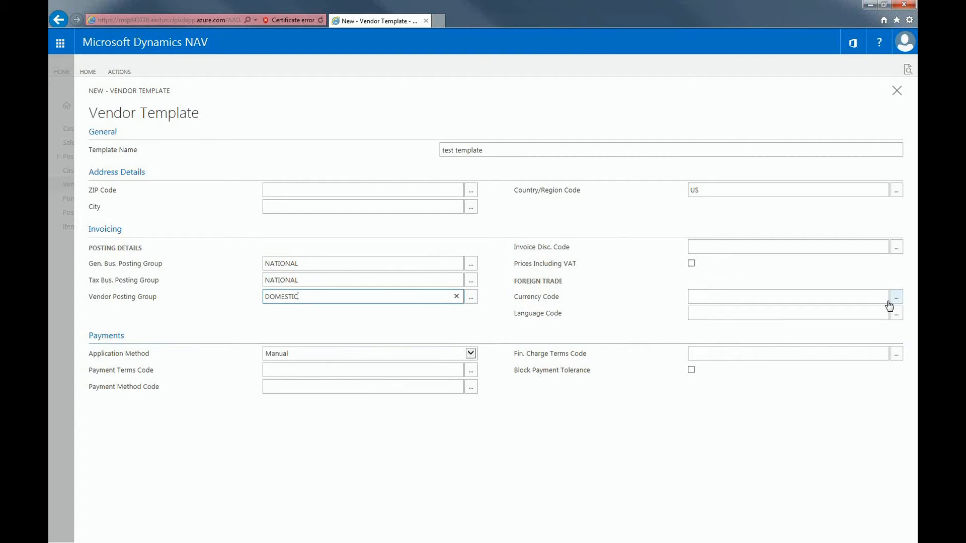
Set the template's Currency Code to USD.
left_click(896, 296)
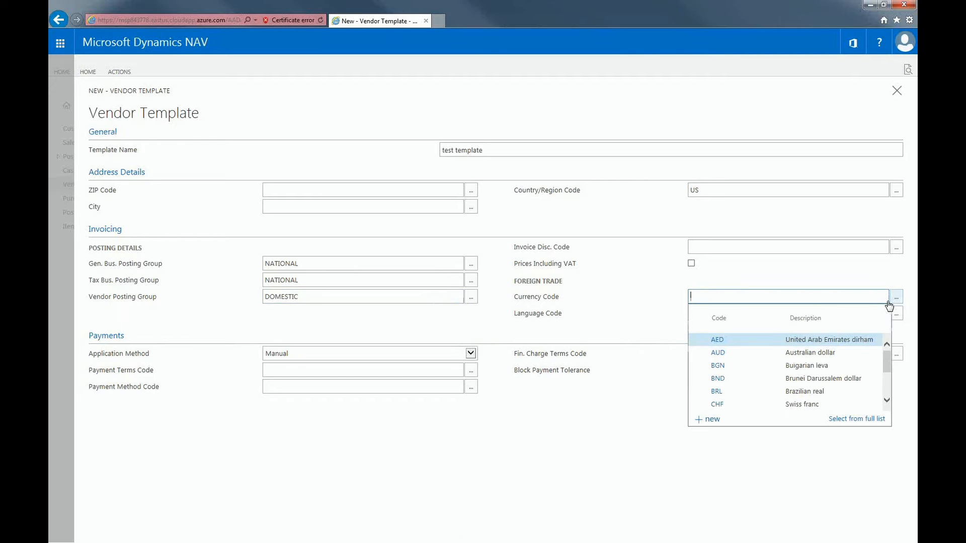
type("US")
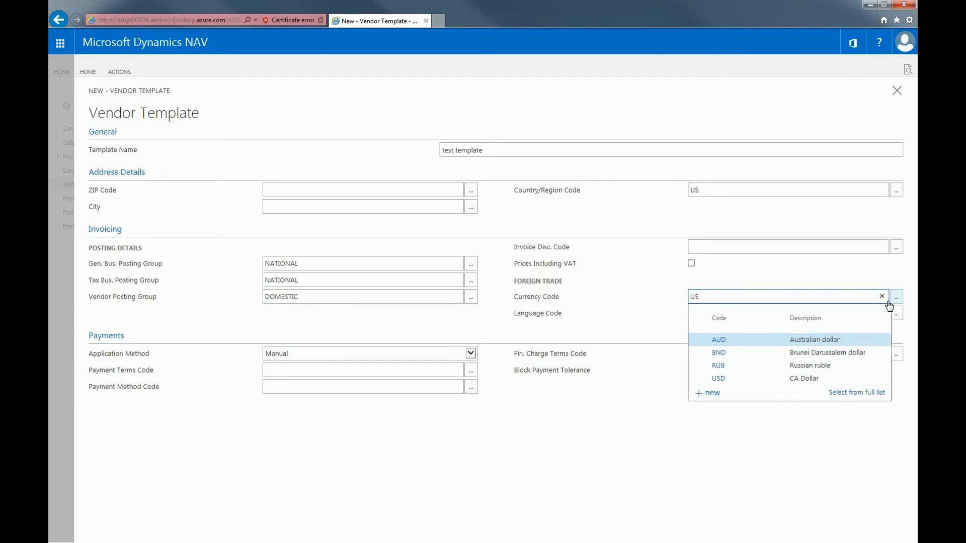
left_click(717, 378)
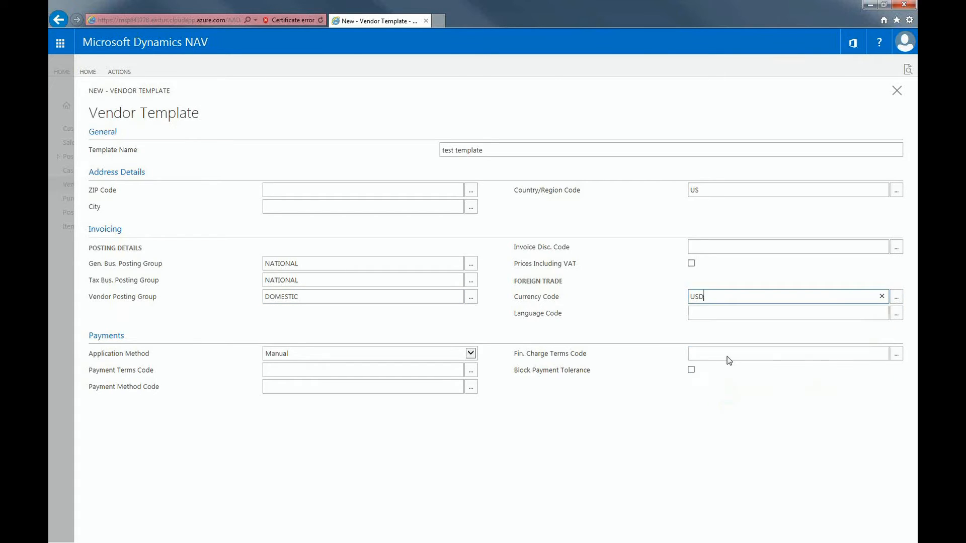
mouse_move(654, 404)
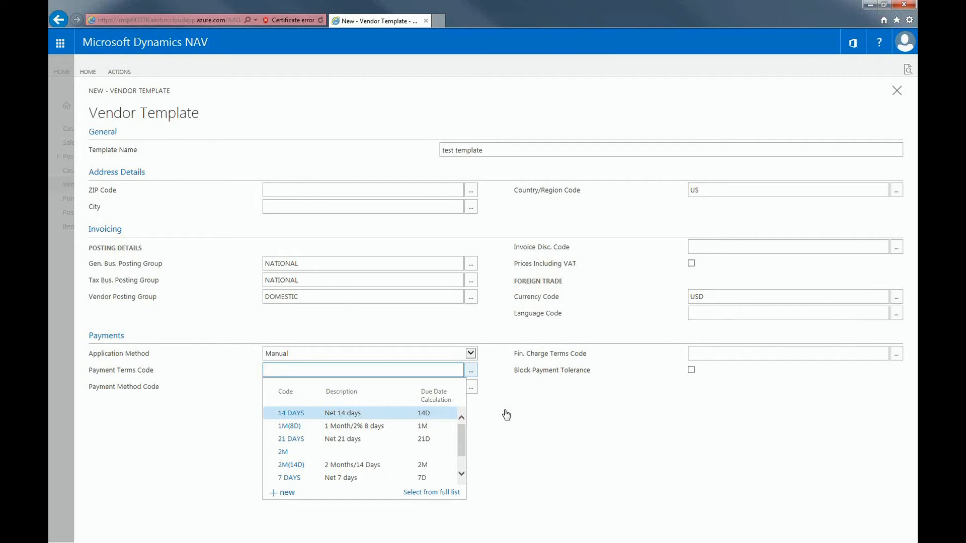
mouse_move(306, 440)
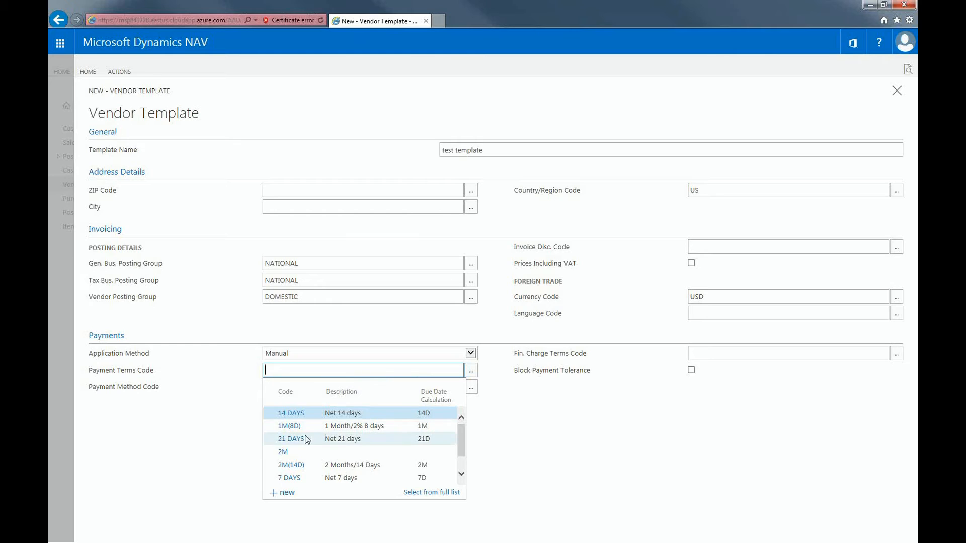
Set the template's Payment Terms Code to 21 DAYS.
left_click(291, 439)
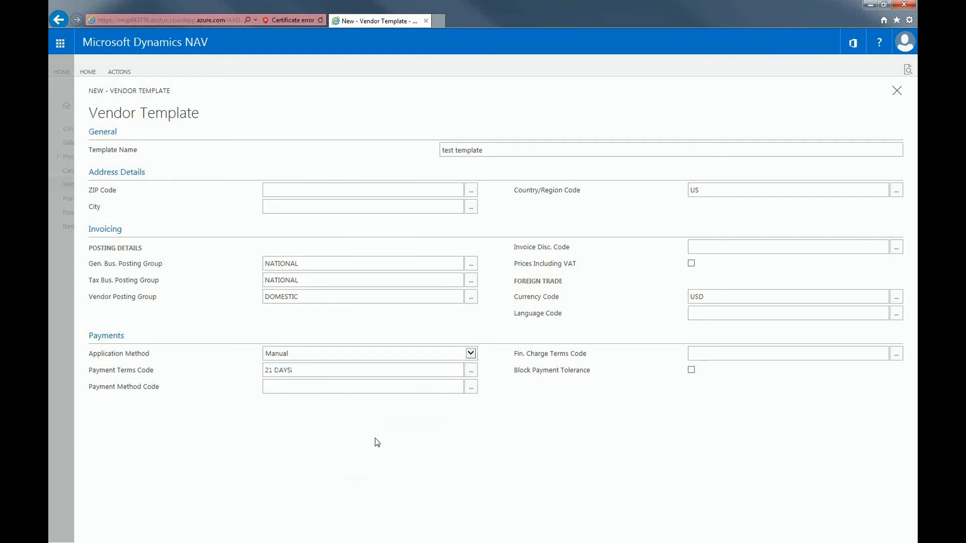
mouse_move(657, 454)
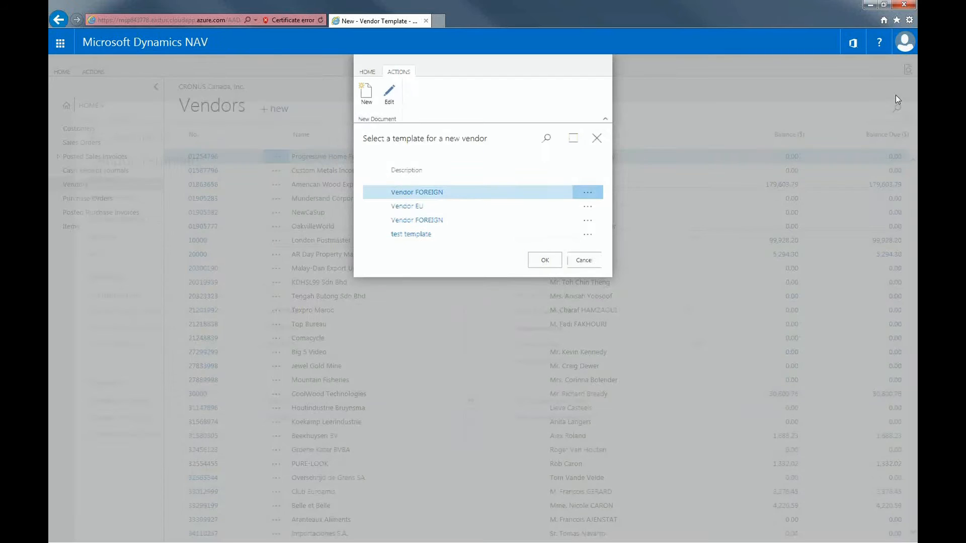
mouse_move(366, 94)
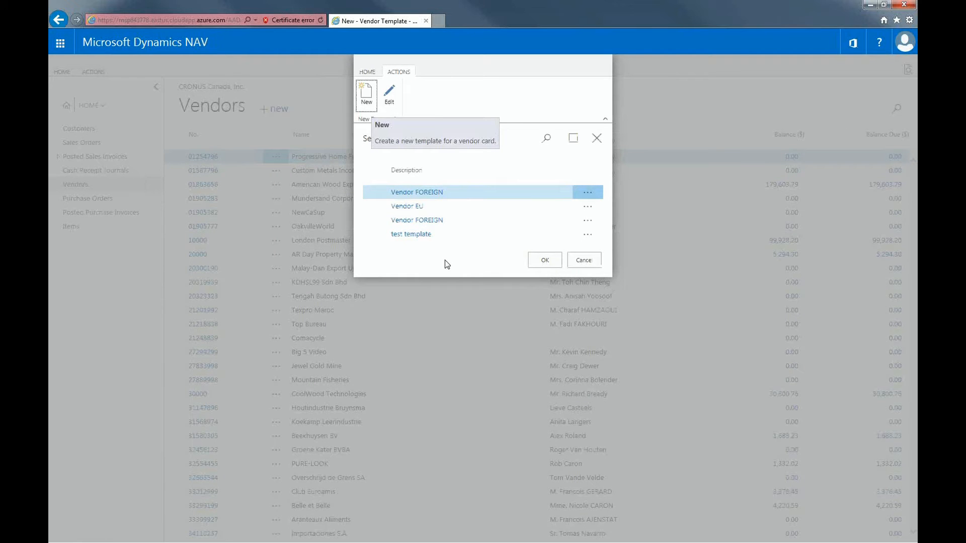
mouse_move(432, 247)
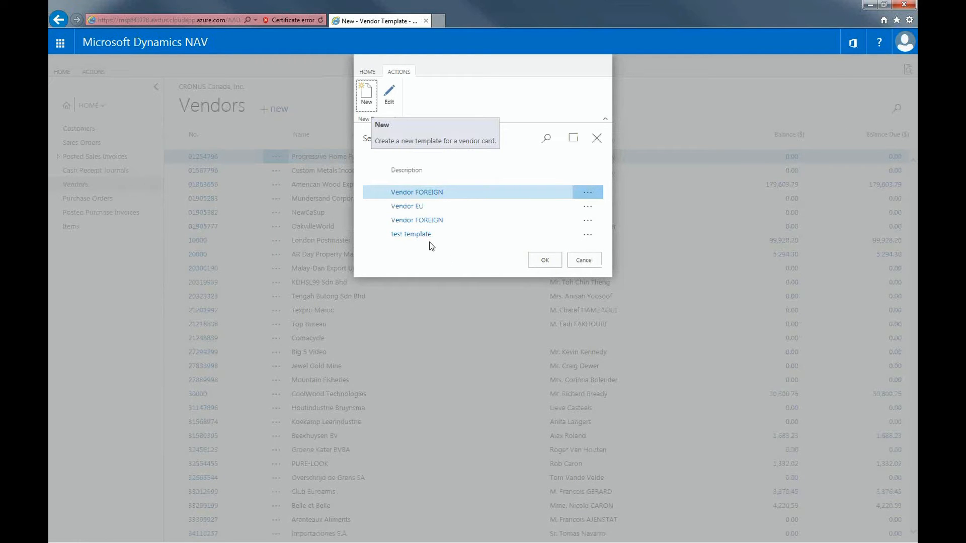
Create a new vendor card (V00230) from 'test template'.
left_click(411, 234)
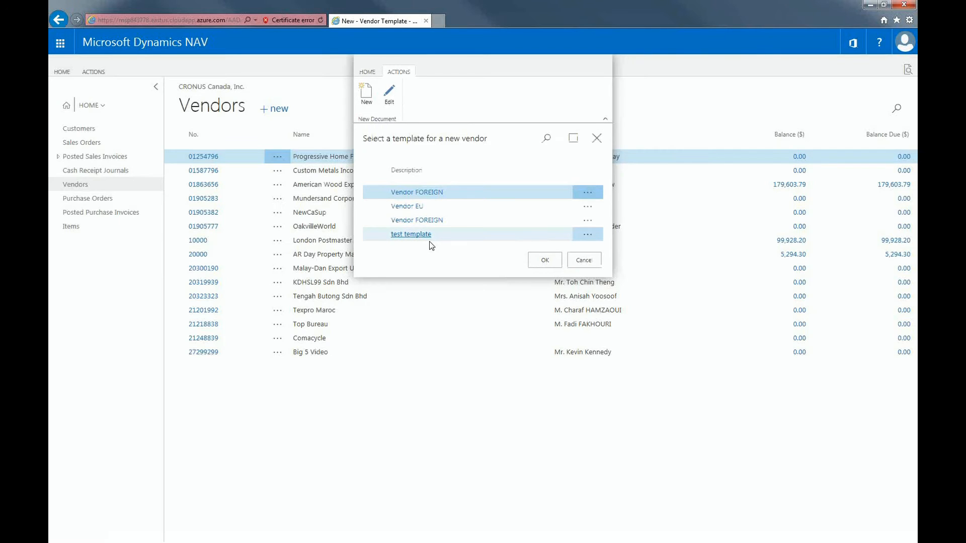
left_click(544, 260)
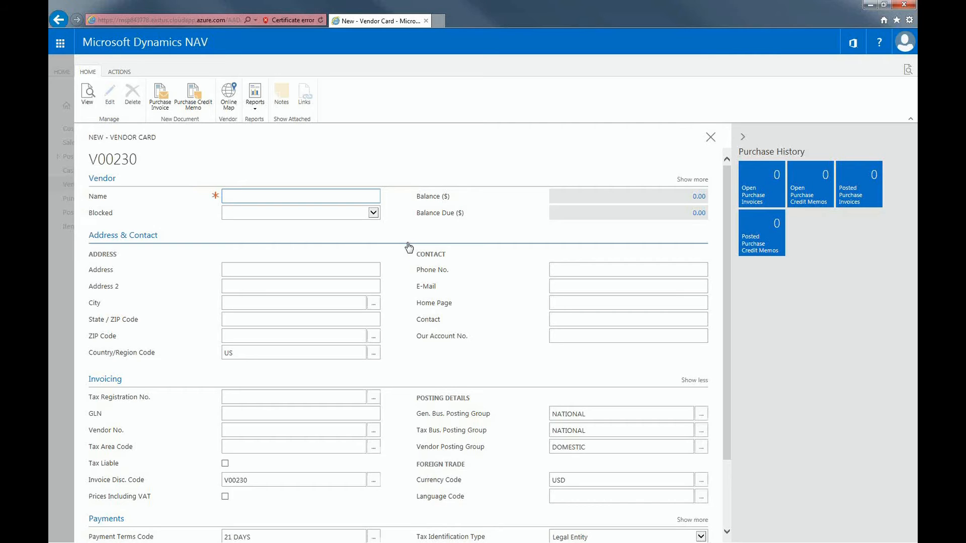
Name the new vendor 'new york distributors'.
type("new")
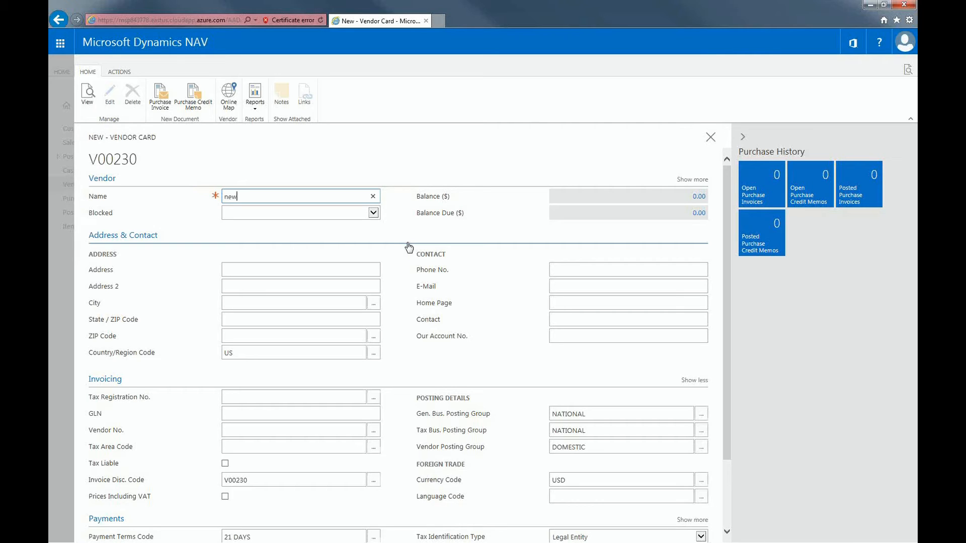
type("york distrubutor")
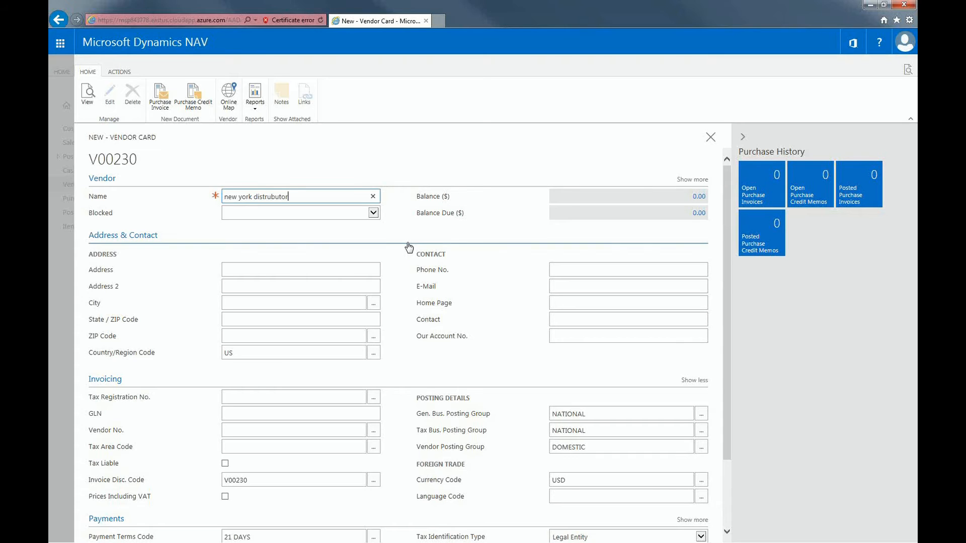
type("s")
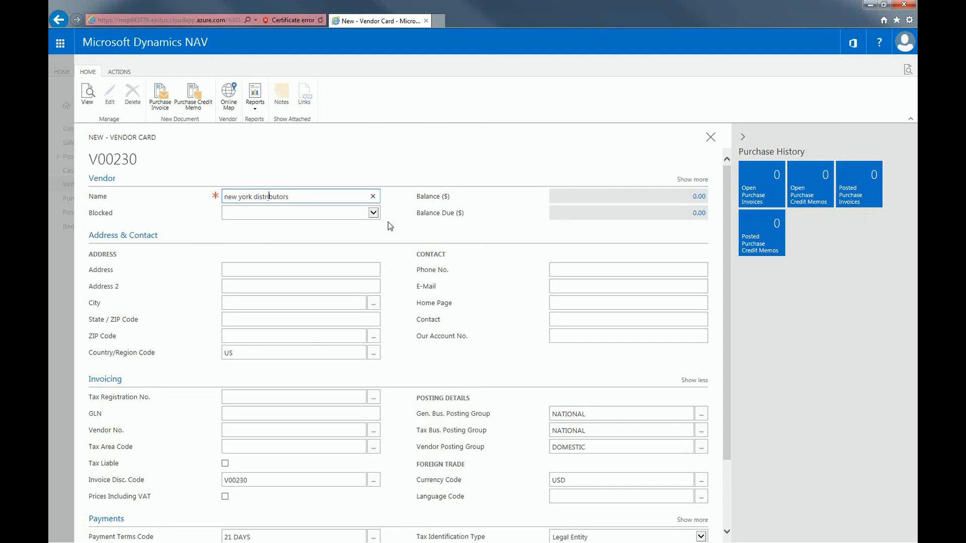
scroll("down", 3)
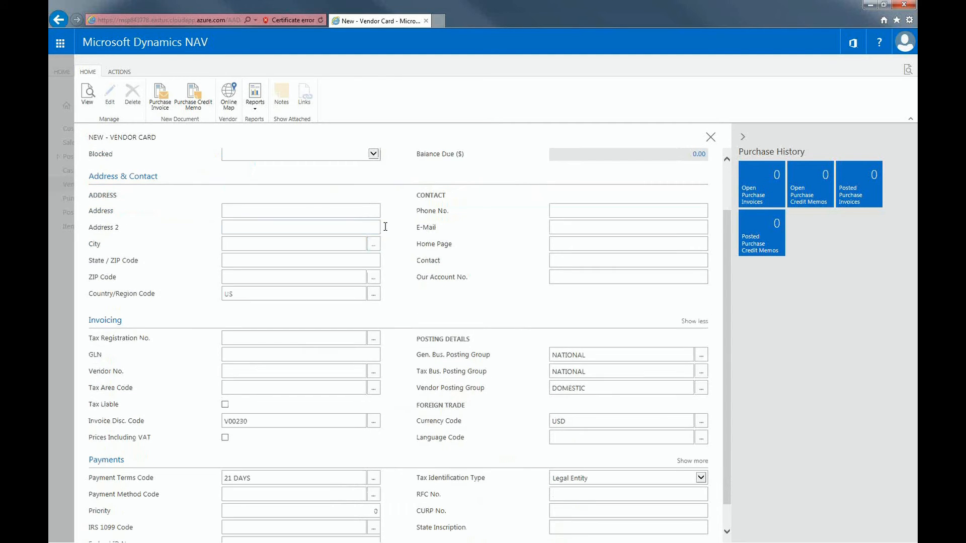
left_click(300, 210)
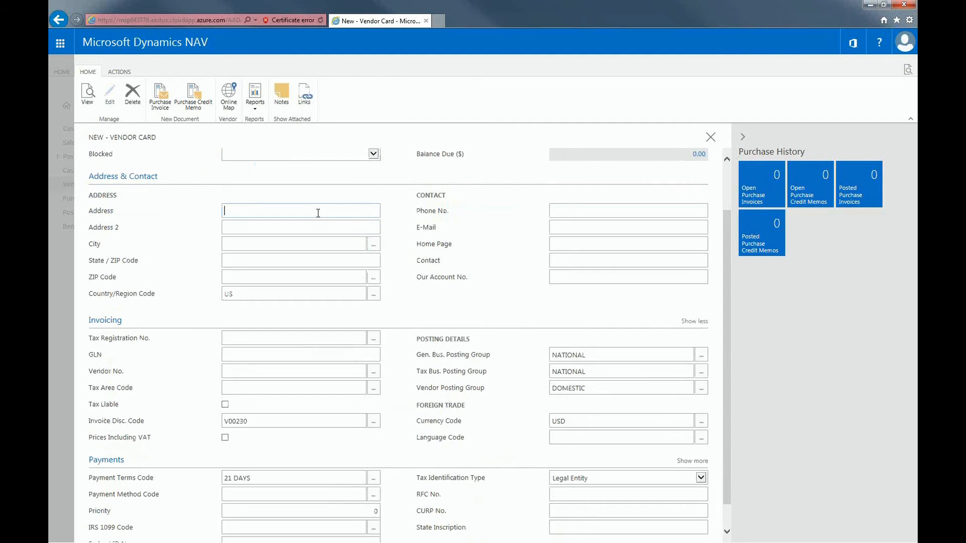
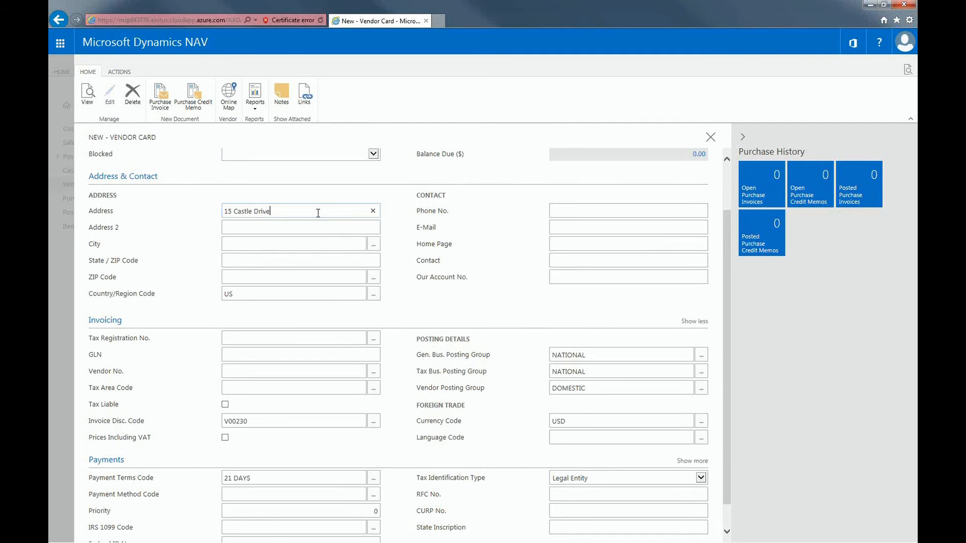
left_click(296, 244)
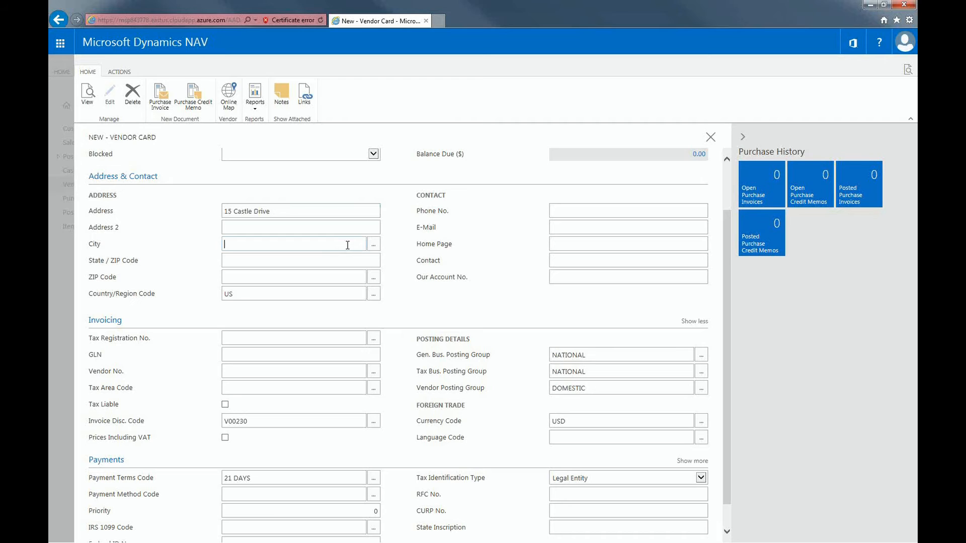
type("New")
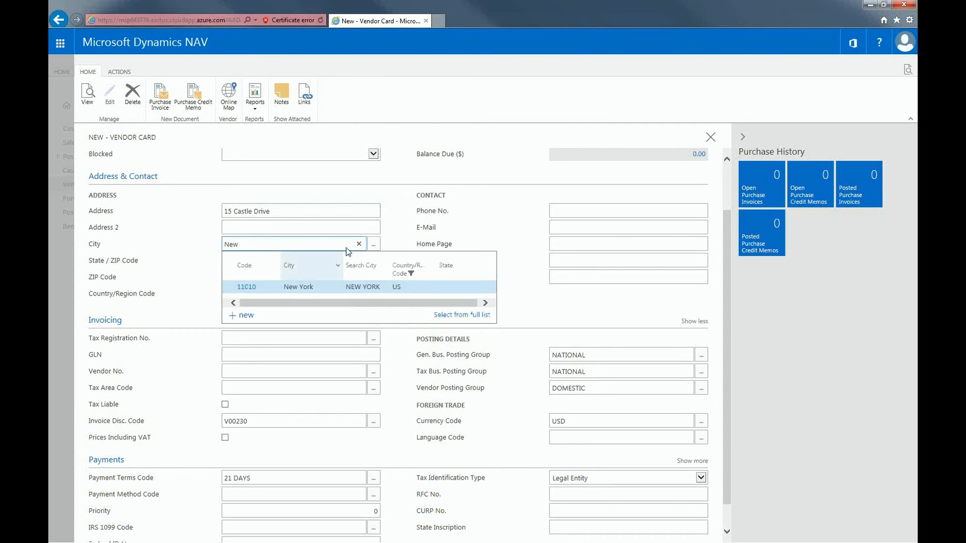
left_click(298, 287)
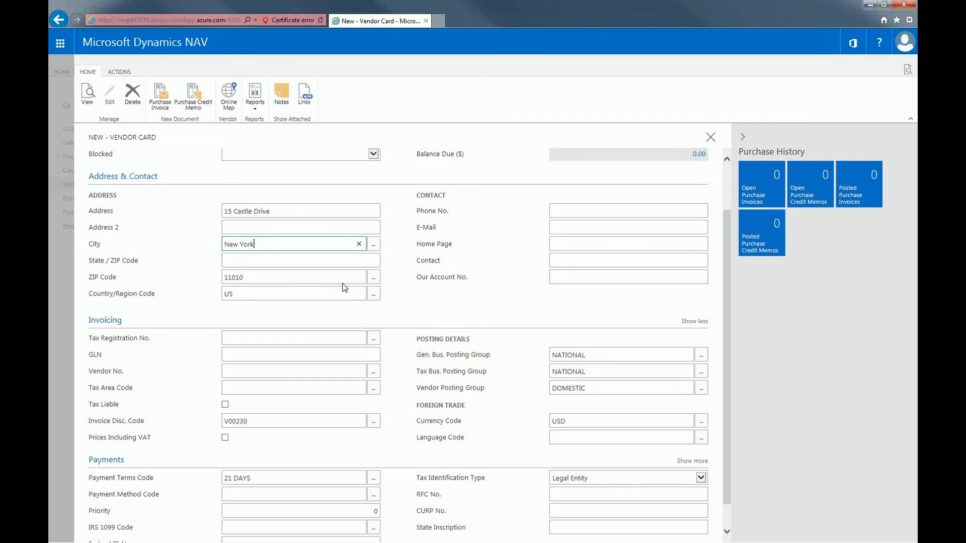
scroll("down", 3)
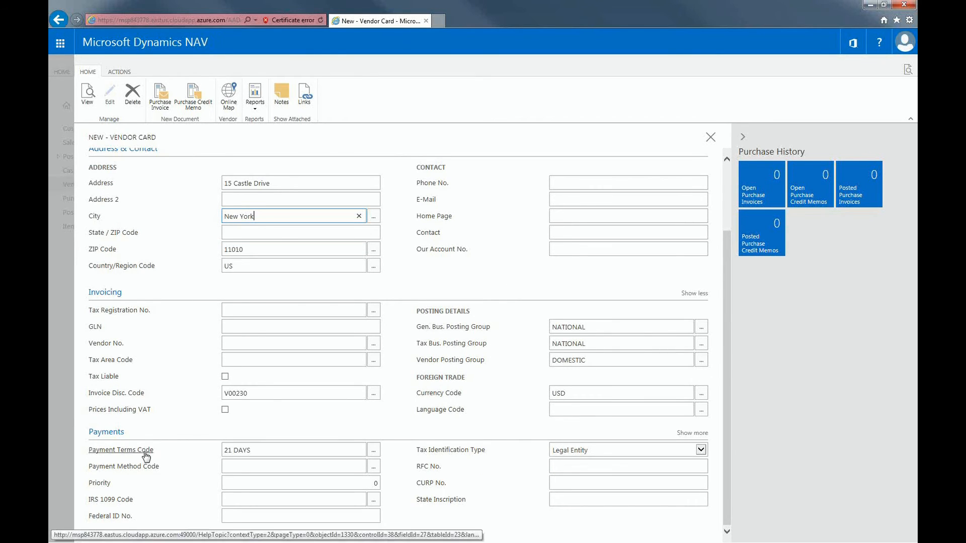
mouse_move(534, 404)
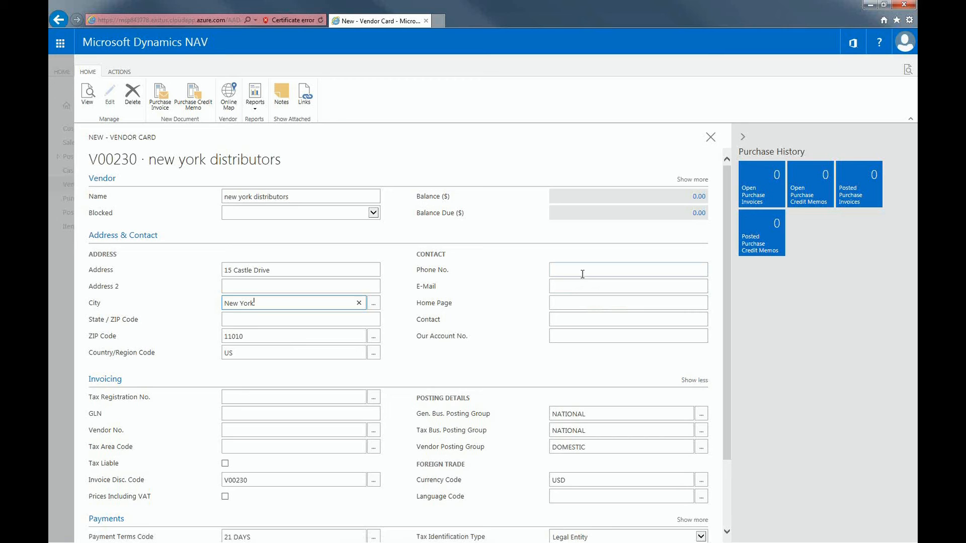
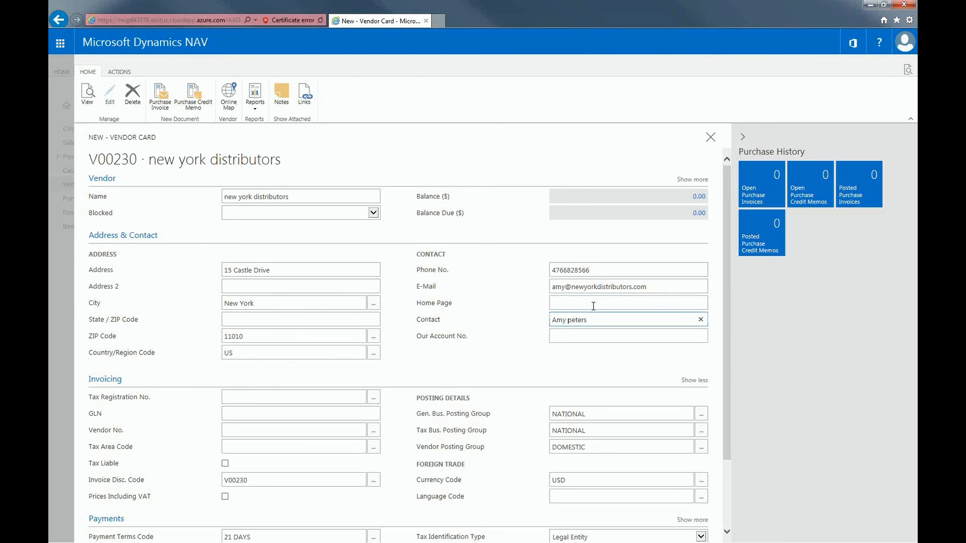
Fill in the vendor's phone number, e-mail 'amy@ne…' and contact person Amy.
scroll("down", 3)
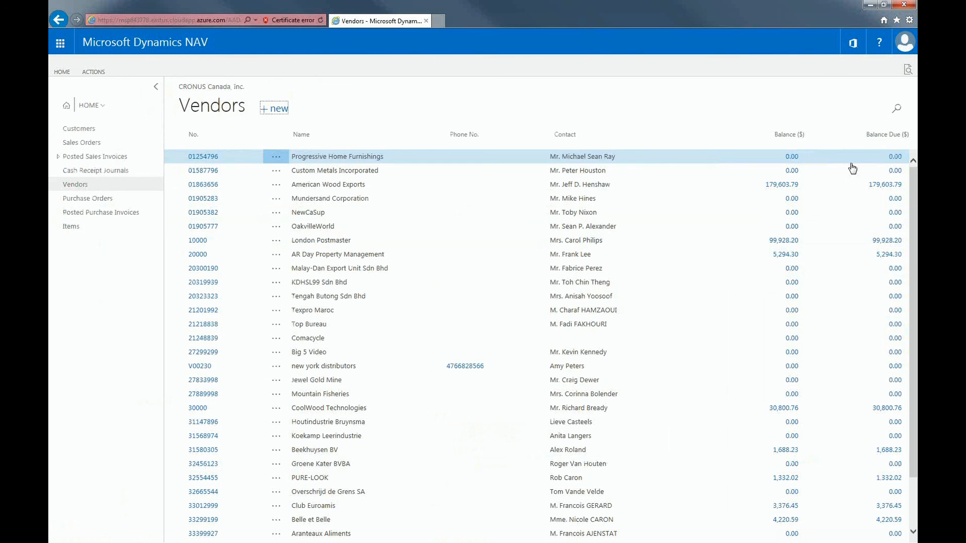
Search the Vendors list for 'New' to find new york distributors.
left_click(896, 108)
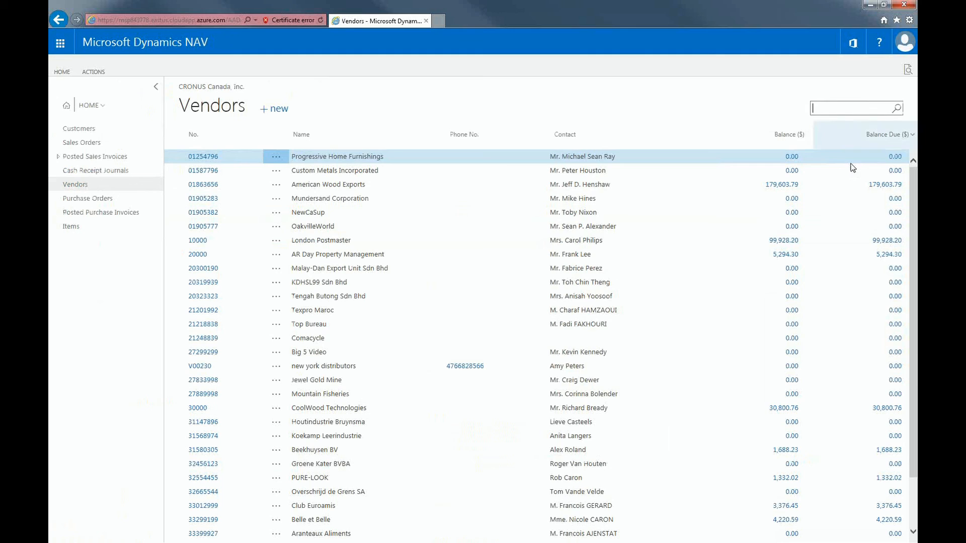
type("New")
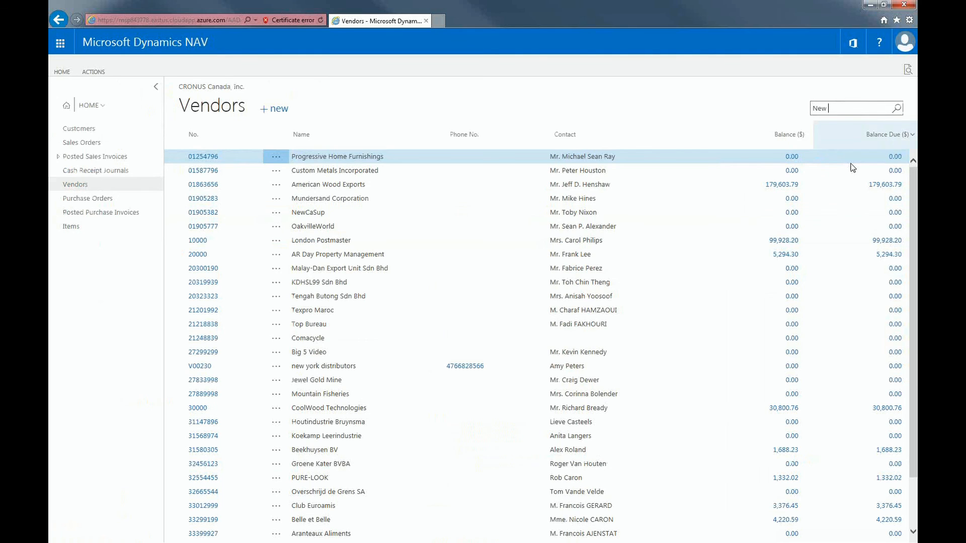